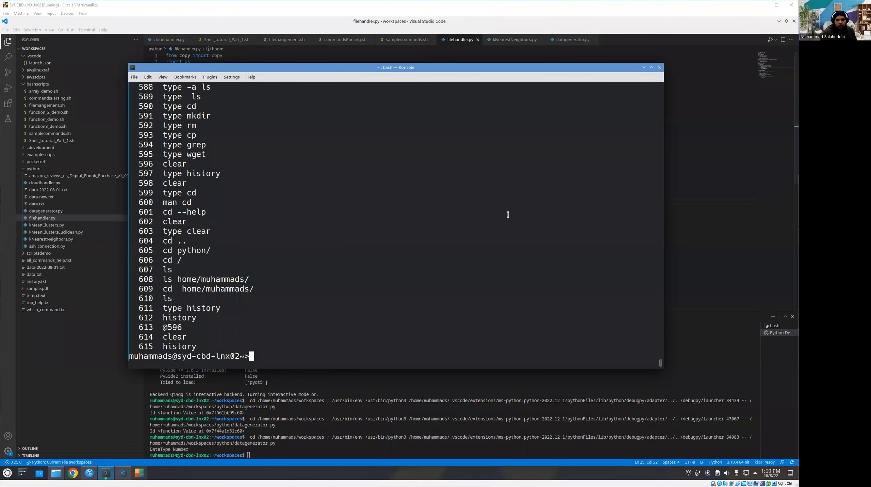
mouse_move(529, 263)
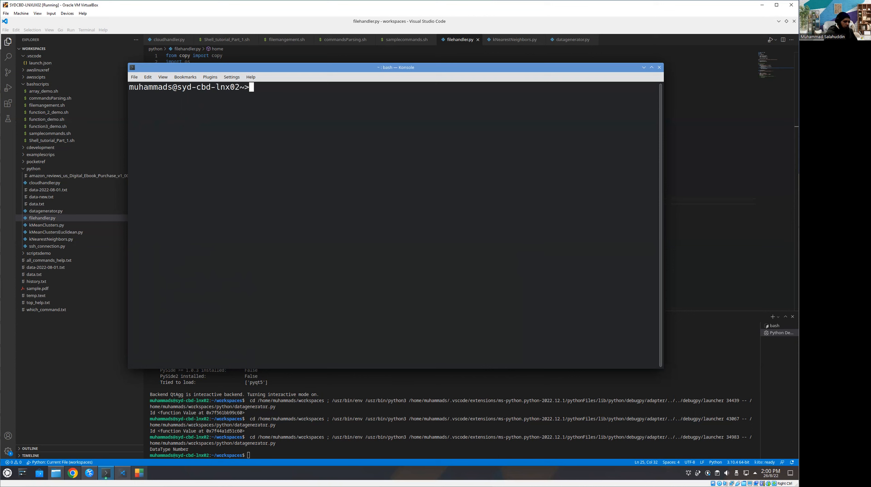
Try the commands histri, 2+2 and cls, which are not recognised.
type("histri")
type("lss")
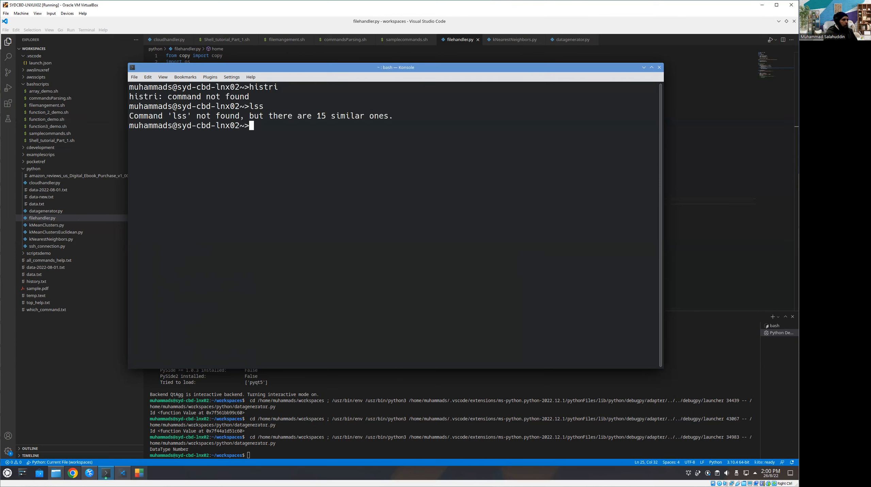
type("2+2")
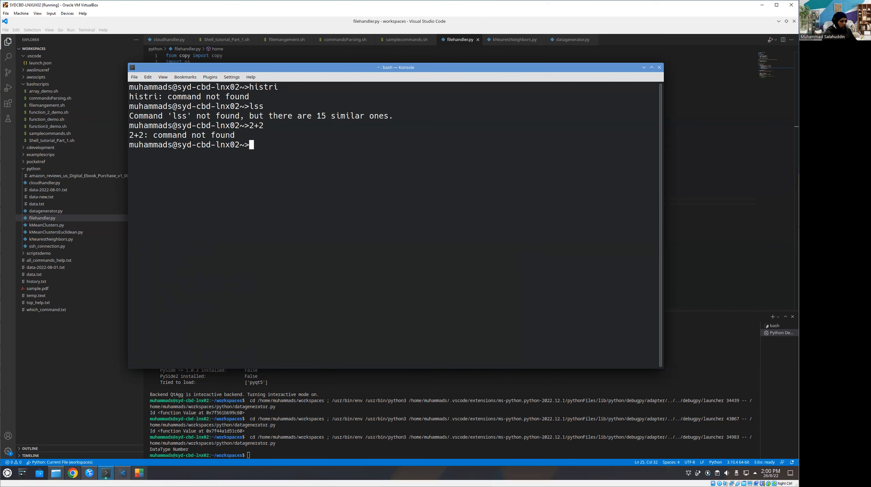
type("cls")
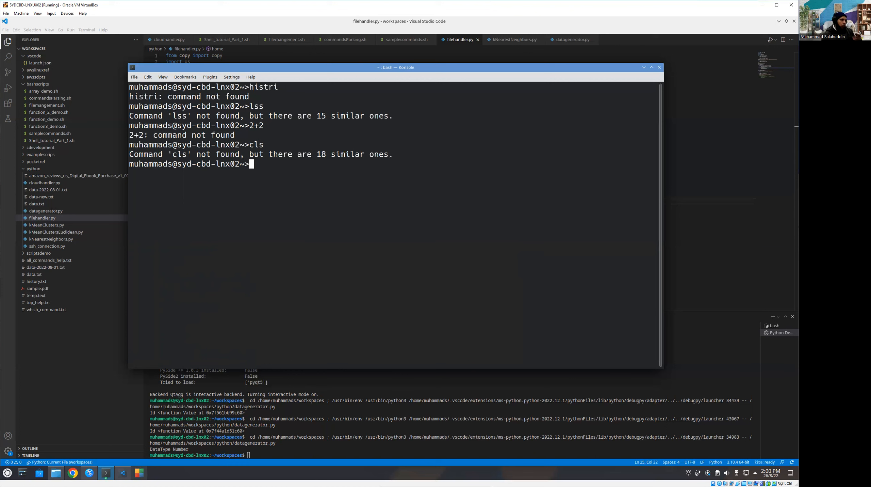
Define alias cls="clear" and use cls to wipe the screen.
type("alias")
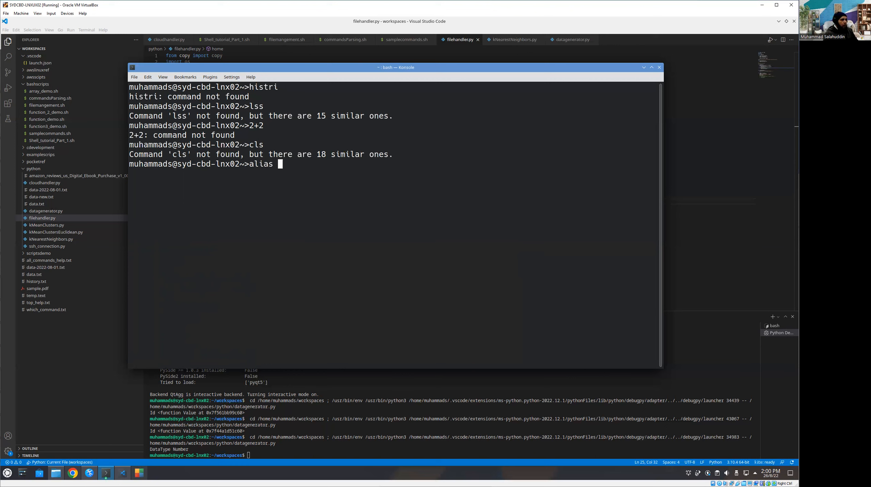
type("cls")
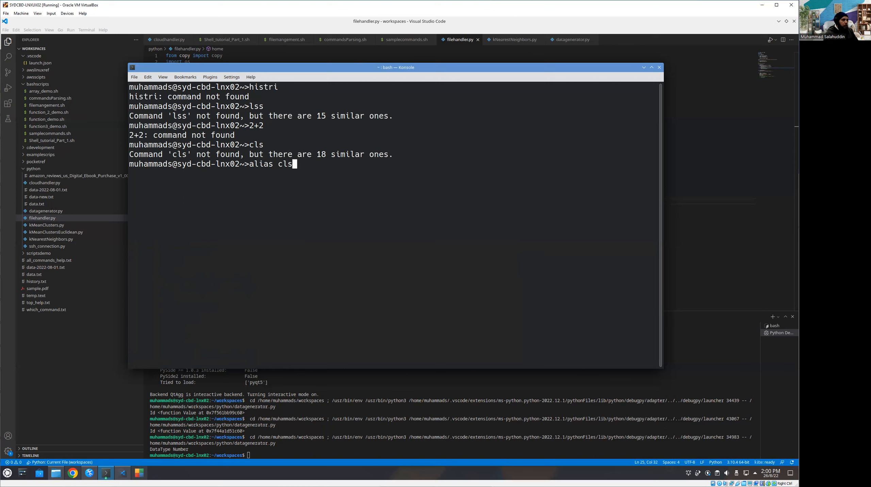
type("=\"")
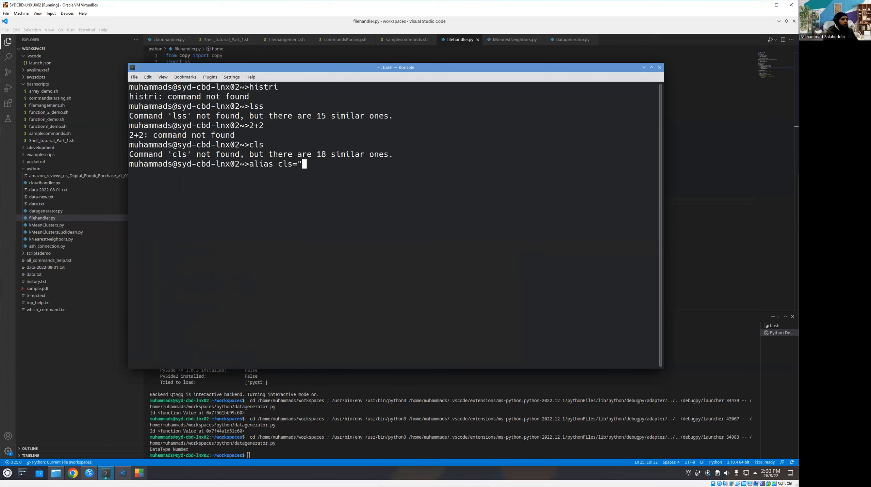
type("cle")
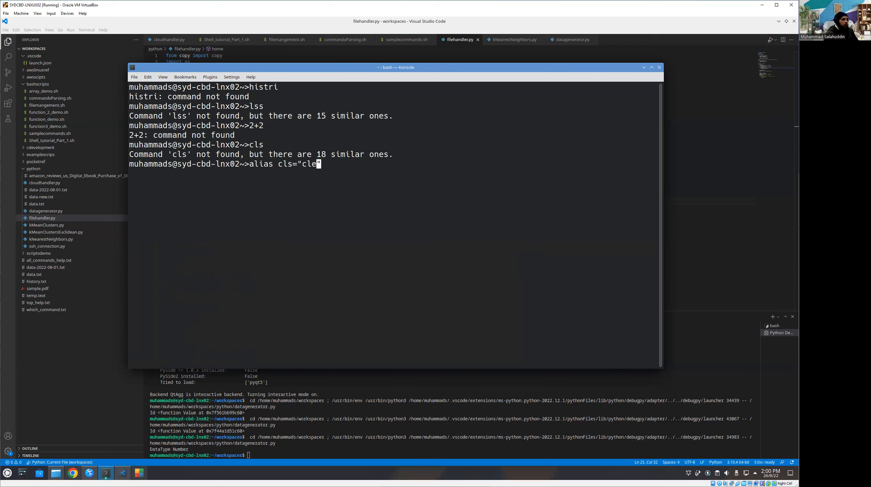
type("ar\"")
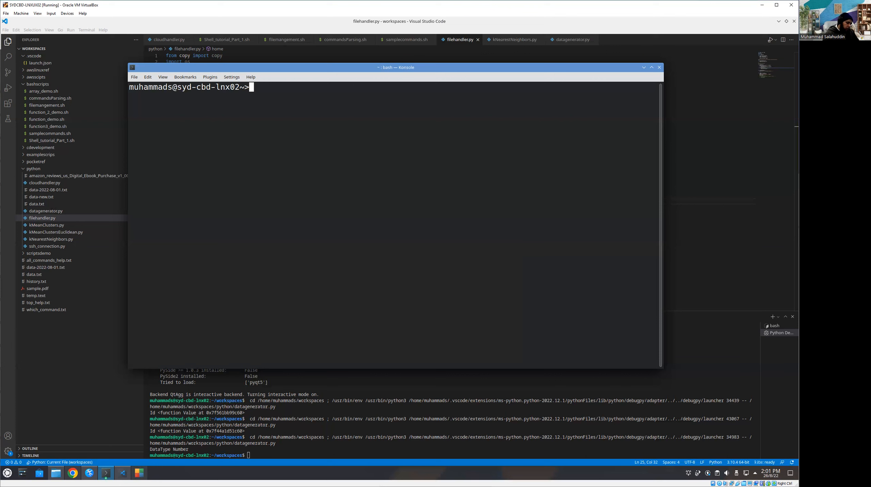
type("h")
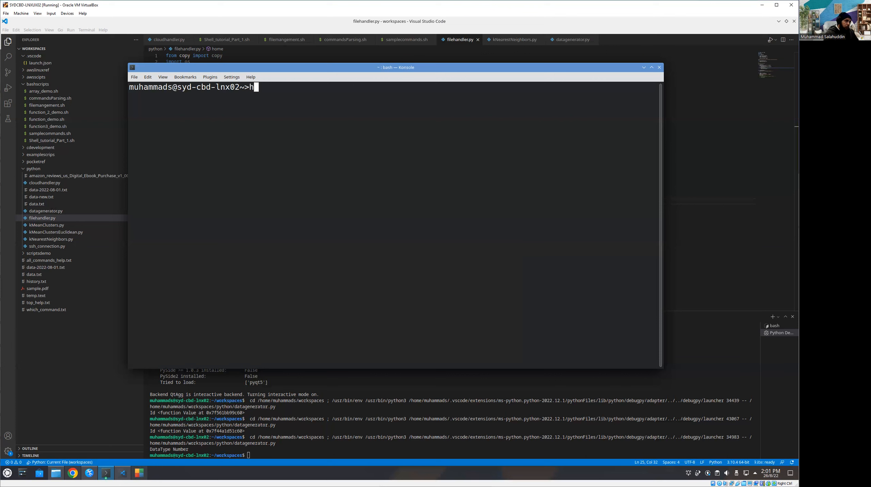
type("istr")
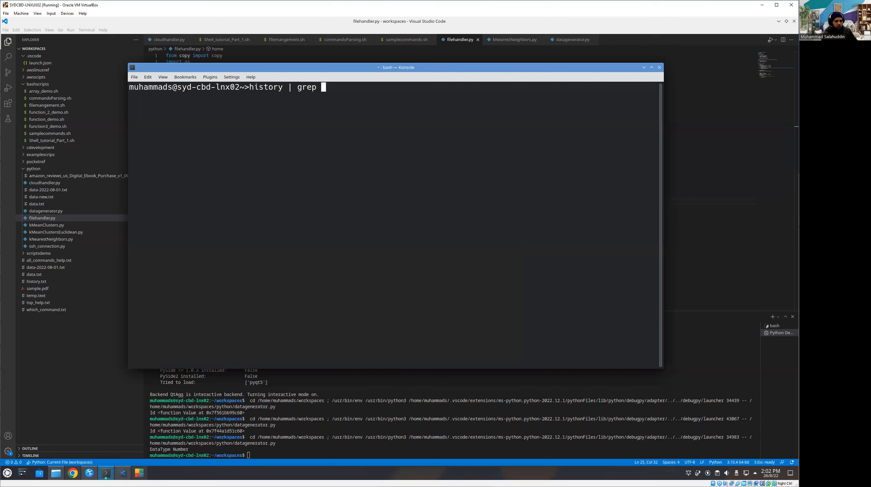
type("alias")
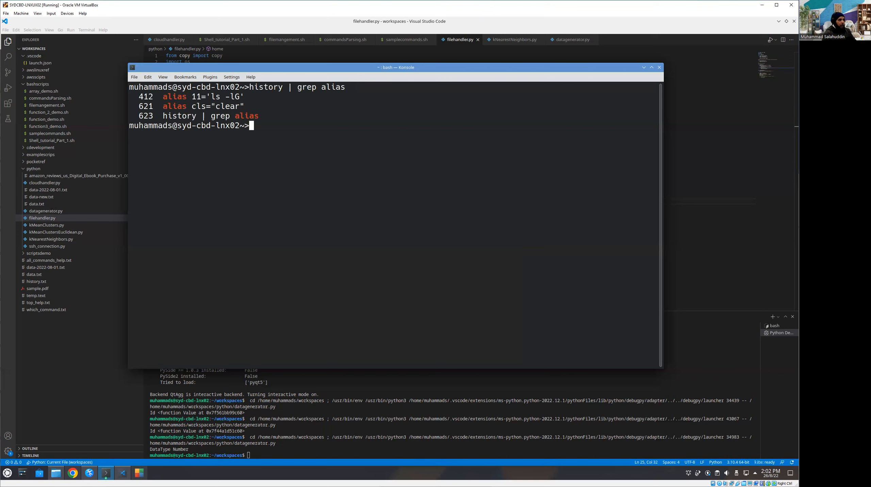
type("h")
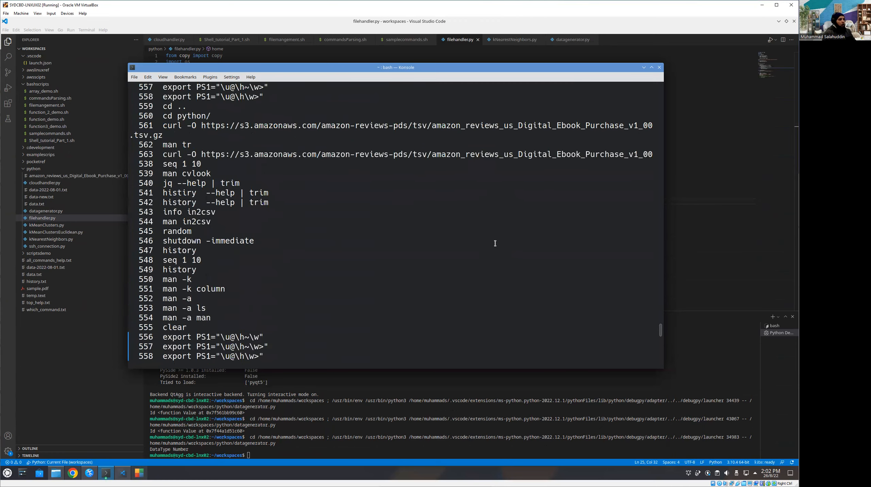
scroll("down", 3)
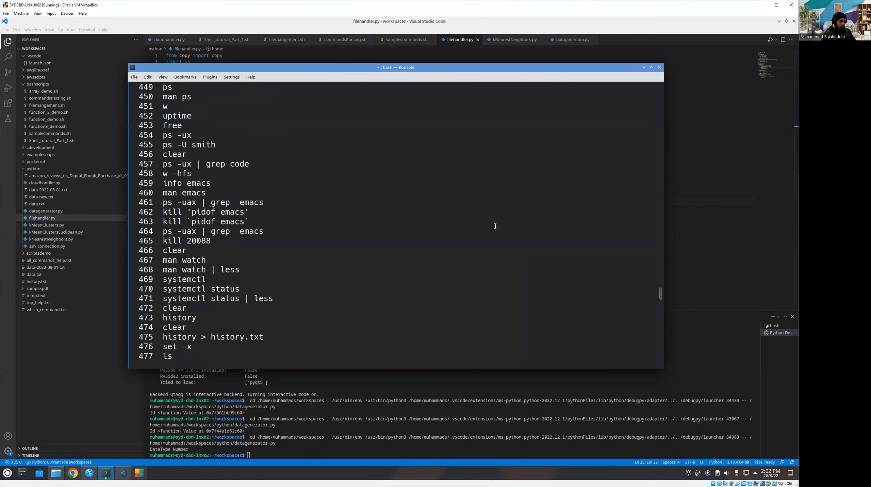
type("clear")
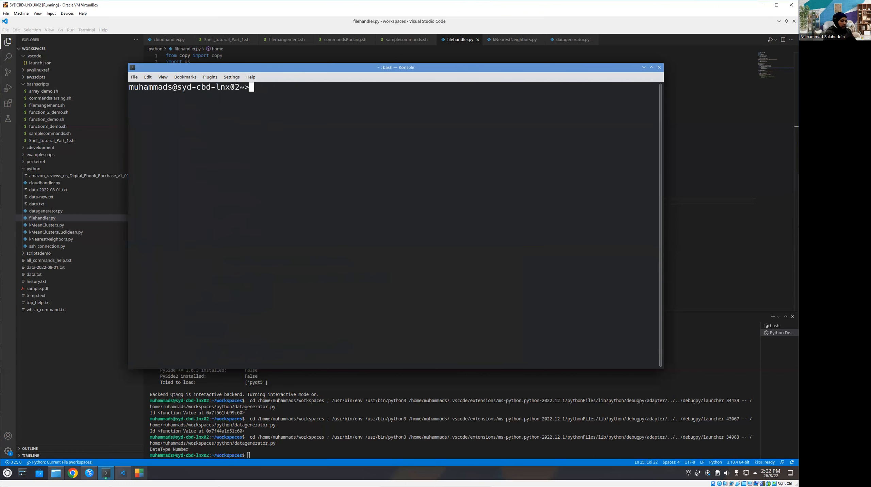
Run type on cls and ls, showing aliases clear and ls --color=auto.
type("type")
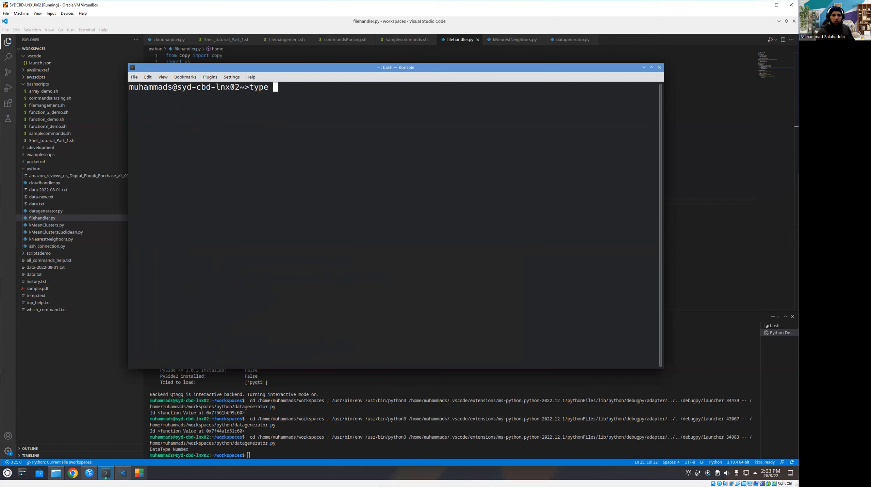
type("c")
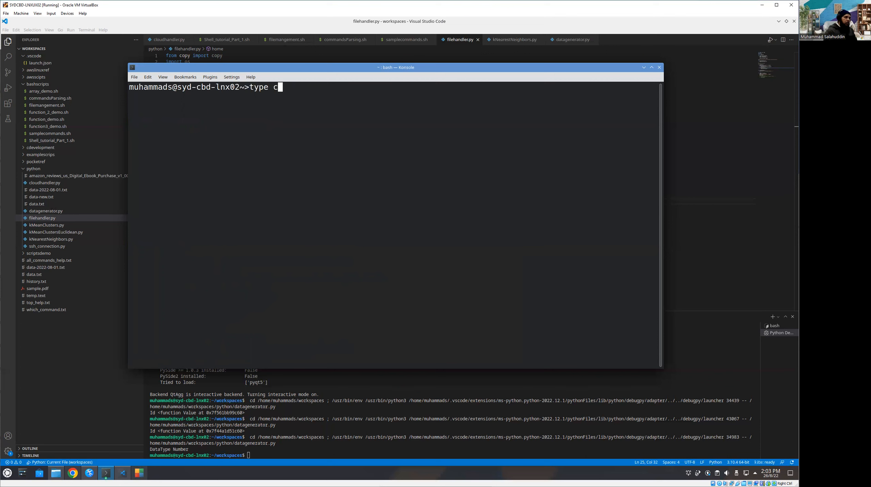
type("ls")
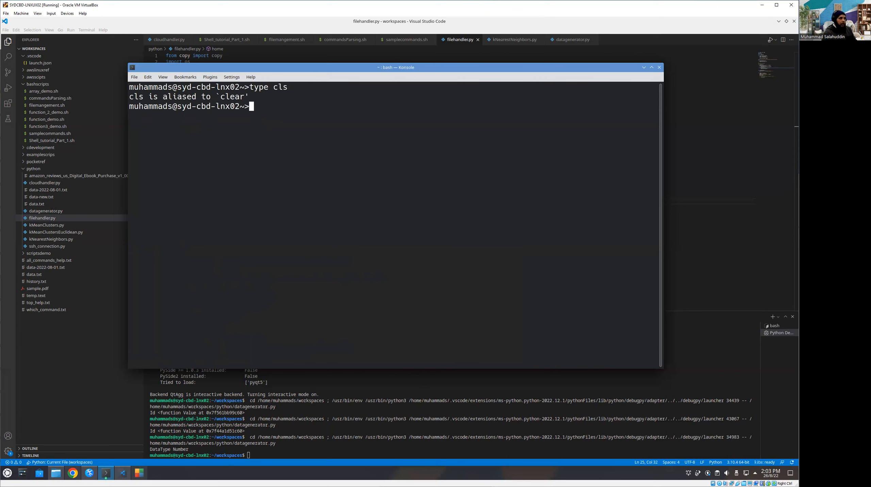
type("type cl")
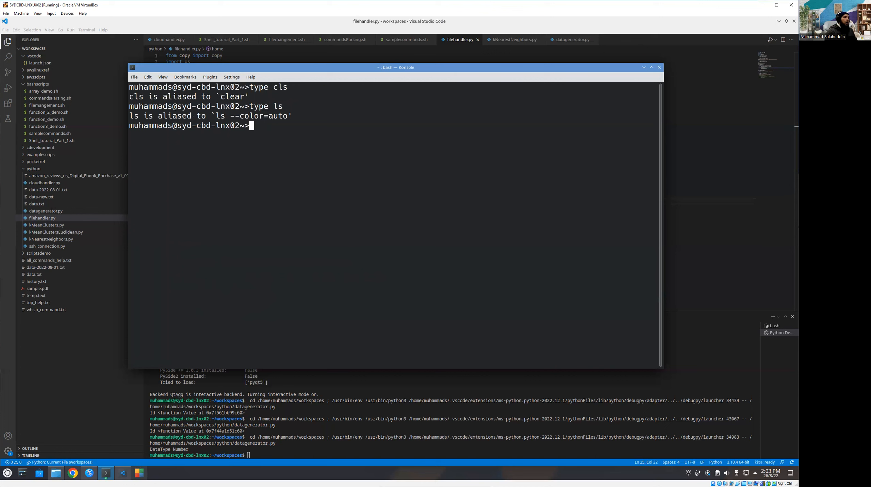
type("type ls")
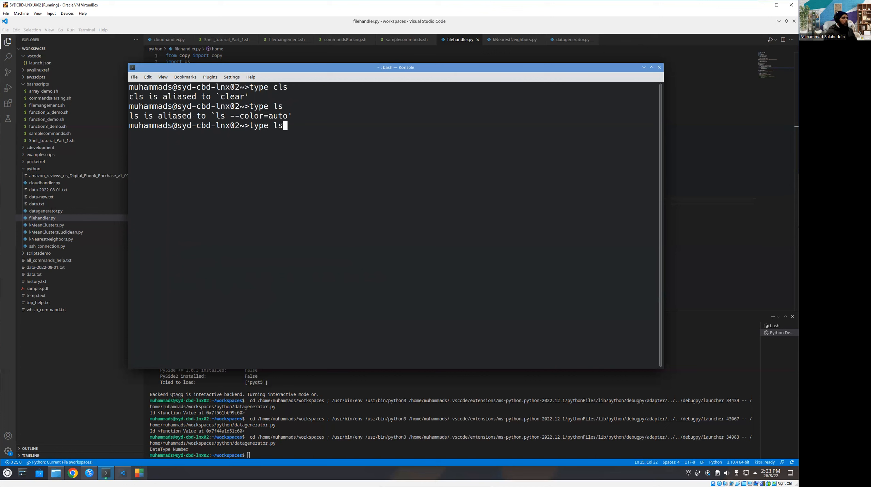
Begin typing a new alias command at the prompt.
key("BackSpace")
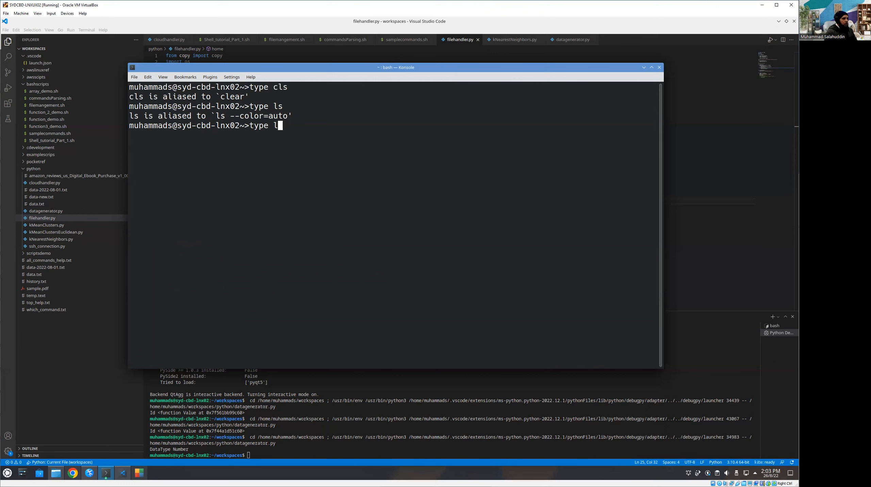
type("ali")
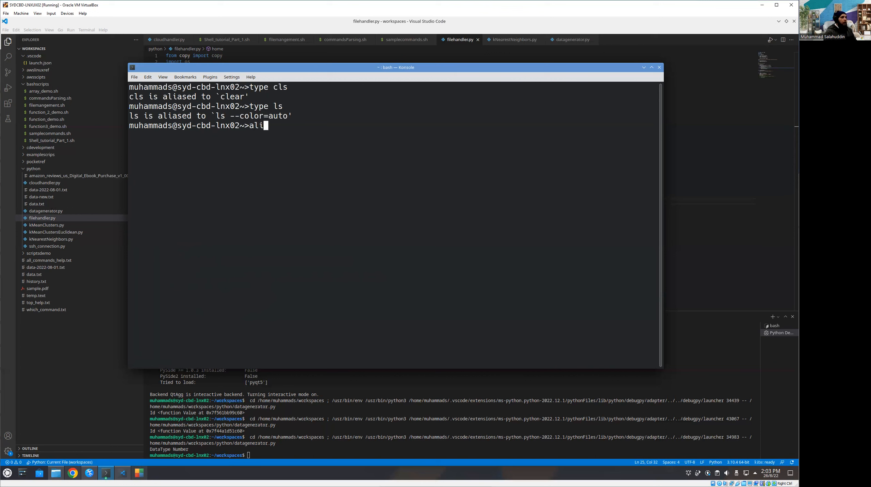
type("as")
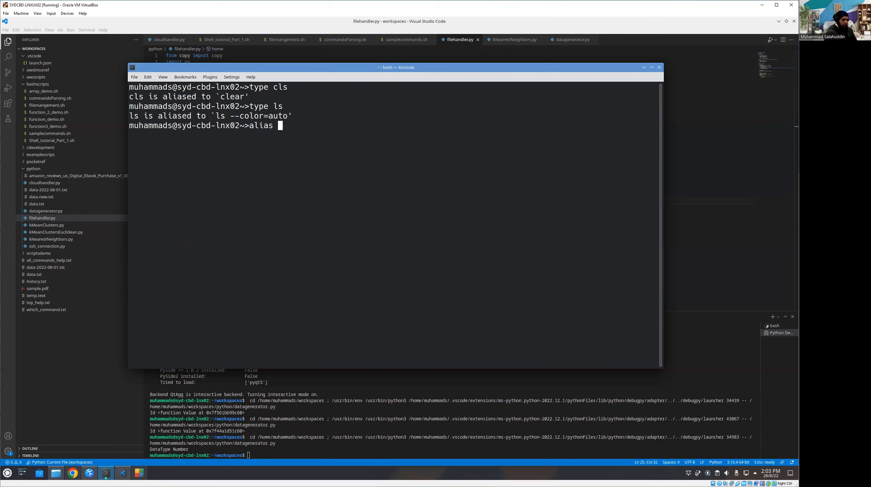
Alias ls to 'ls color=blue', correcting the colour value from white.
type("ls")
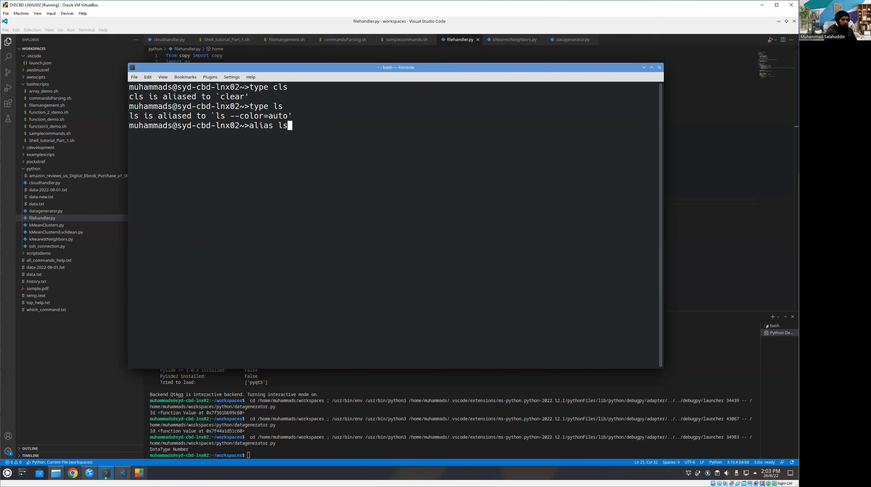
type("='")
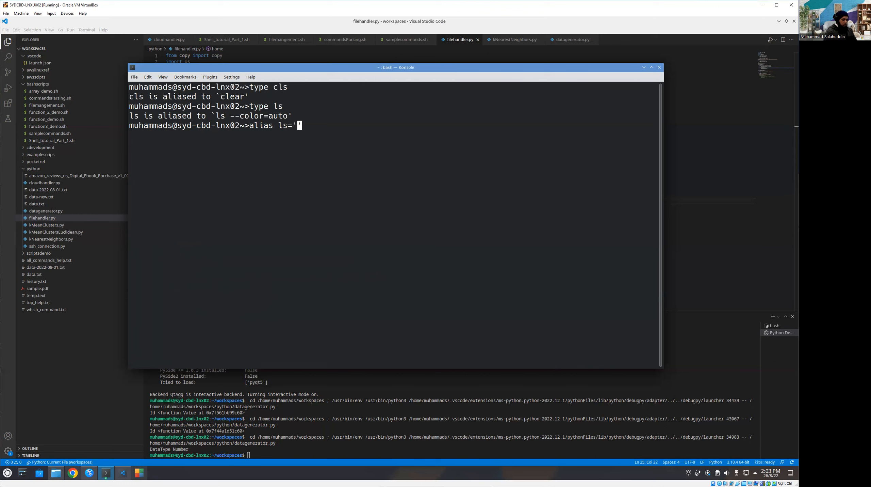
type("ls color=wh")
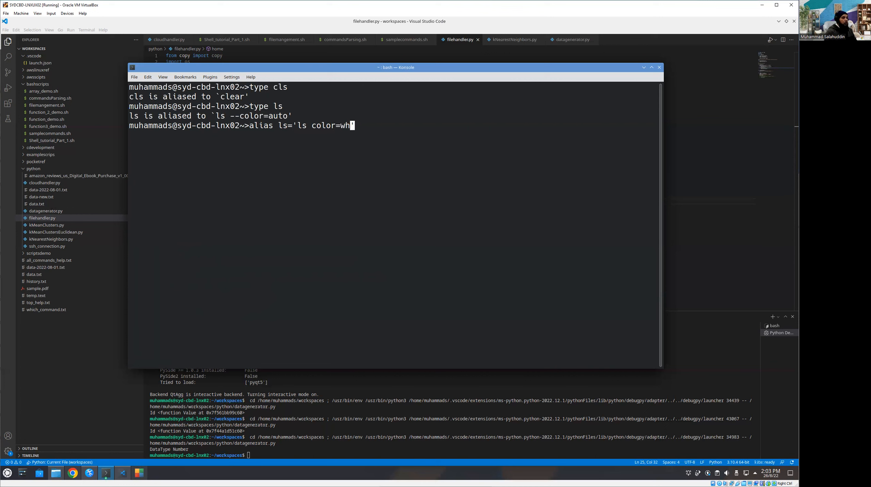
type("ite")
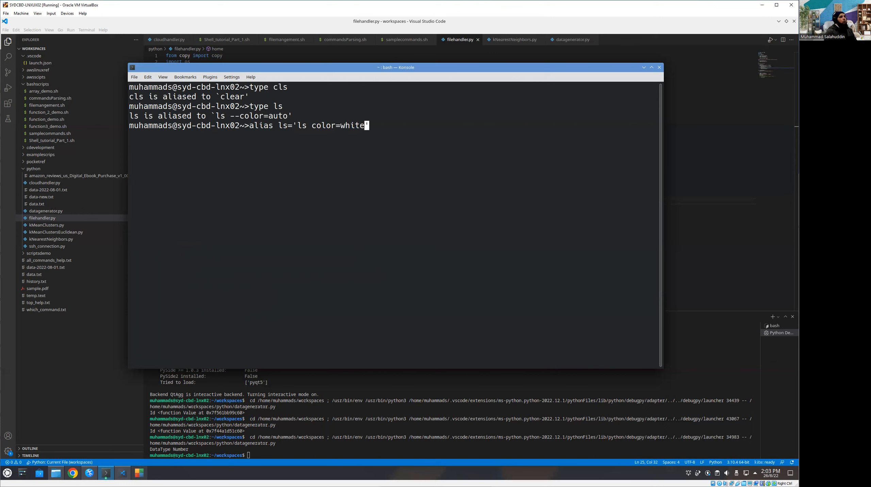
key("BackSpace")
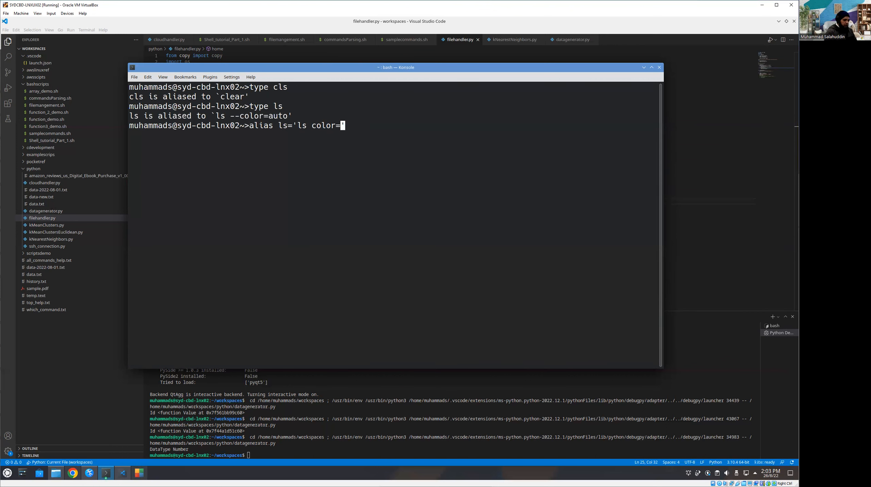
type("blue'")
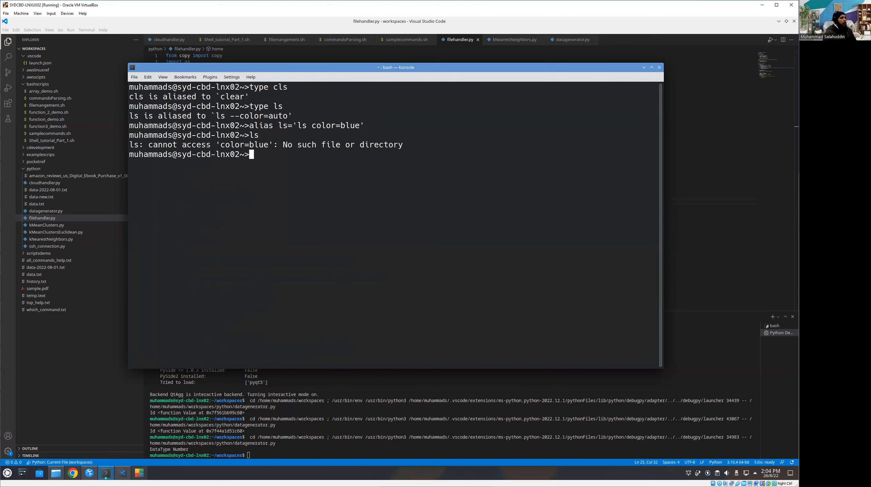
Run the broken ls, then restore alias ls='ls --color=auto'.
type("ls")
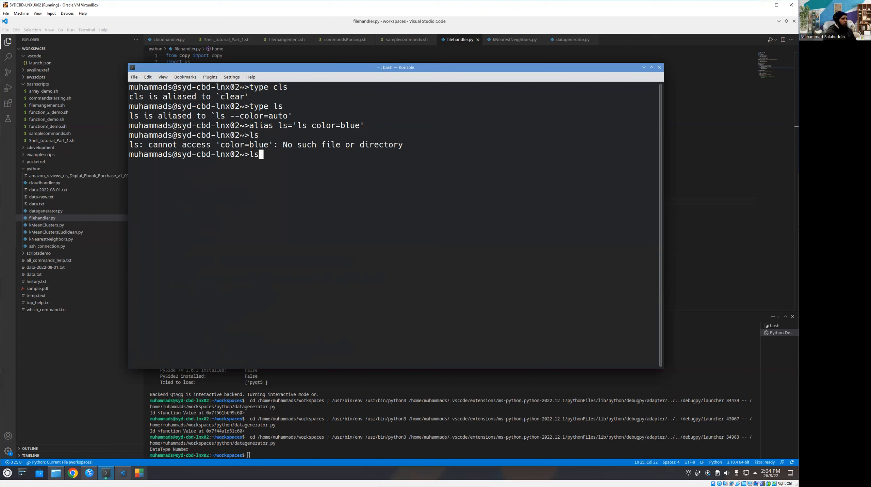
type("a")
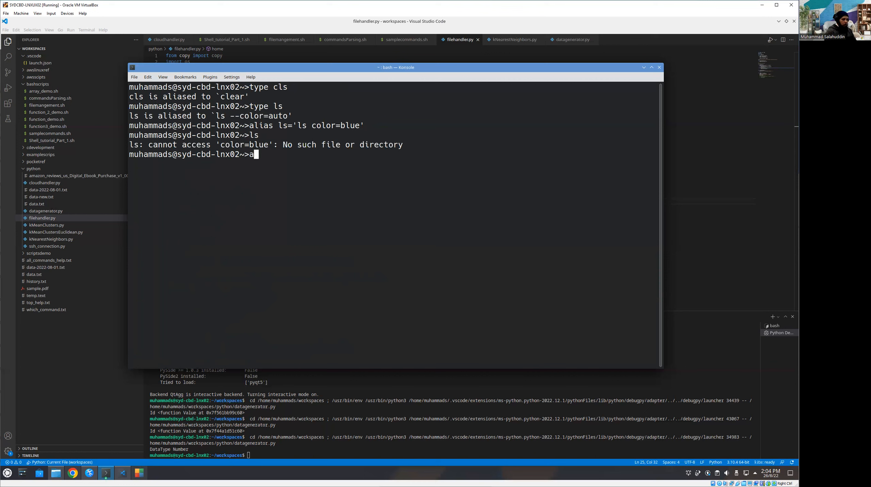
type("lias ls=")
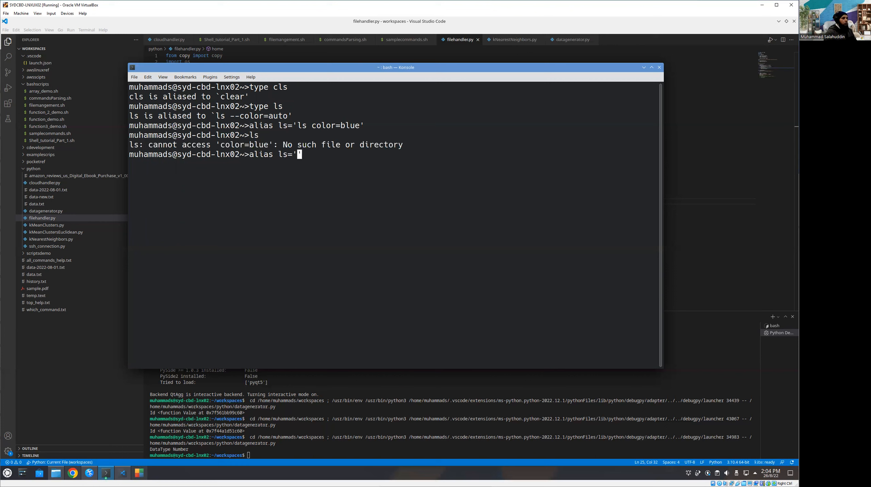
type("ls --auto")
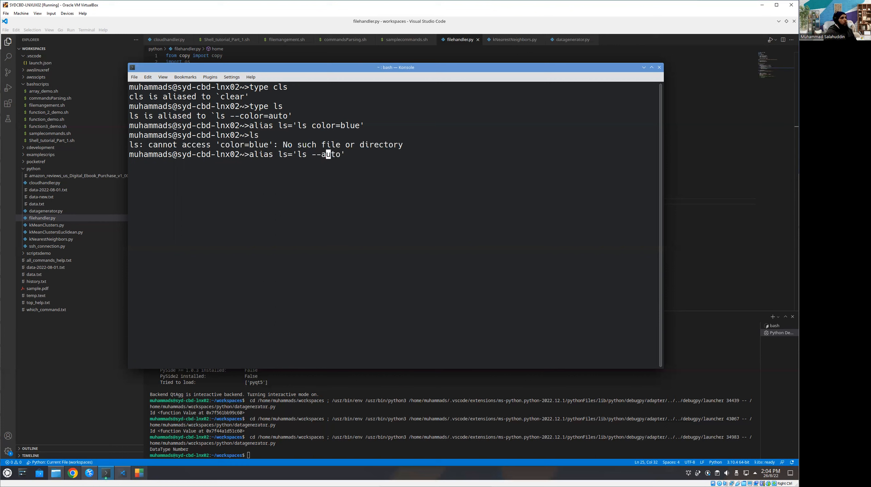
type("color=")
type("ls")
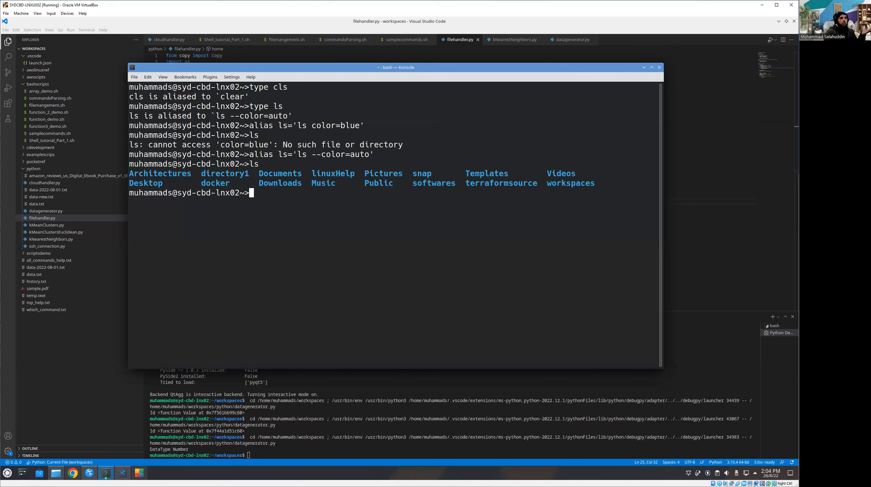
mouse_move(543, 96)
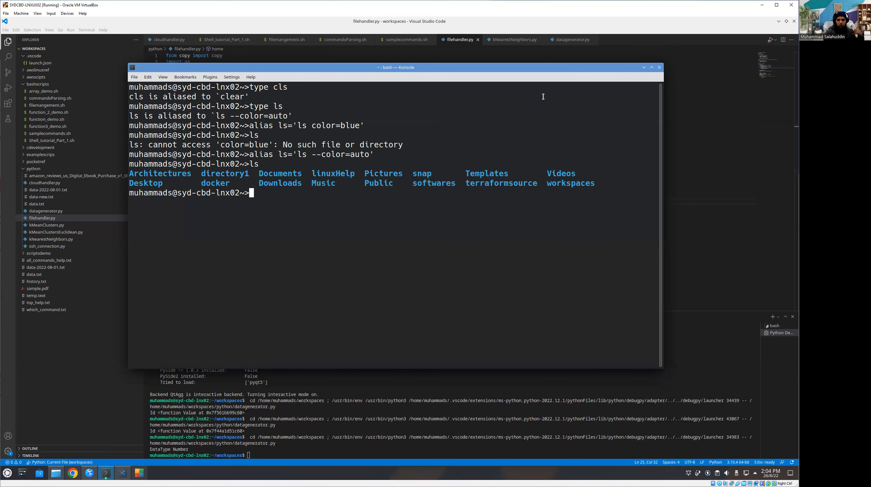
mouse_move(490, 244)
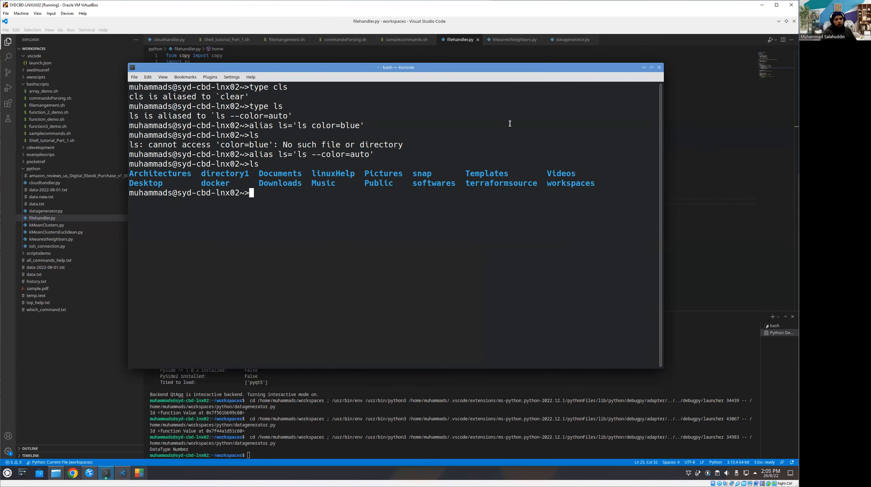
mouse_move(507, 241)
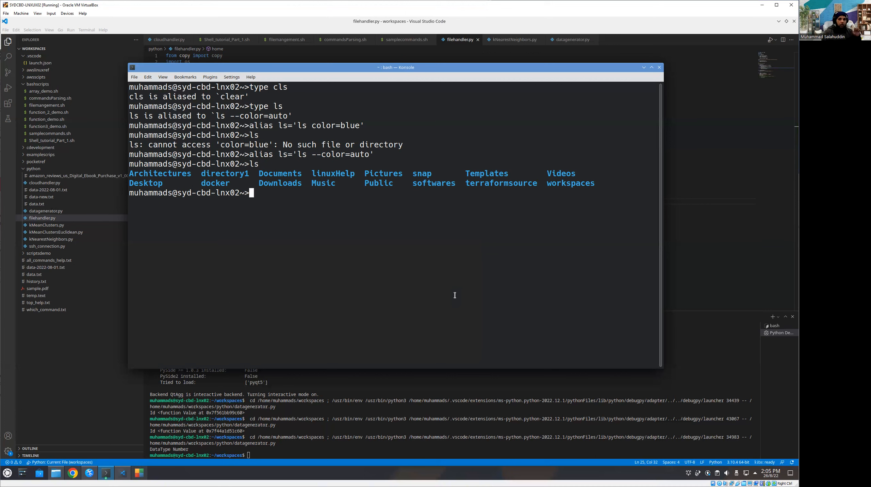
mouse_move(451, 320)
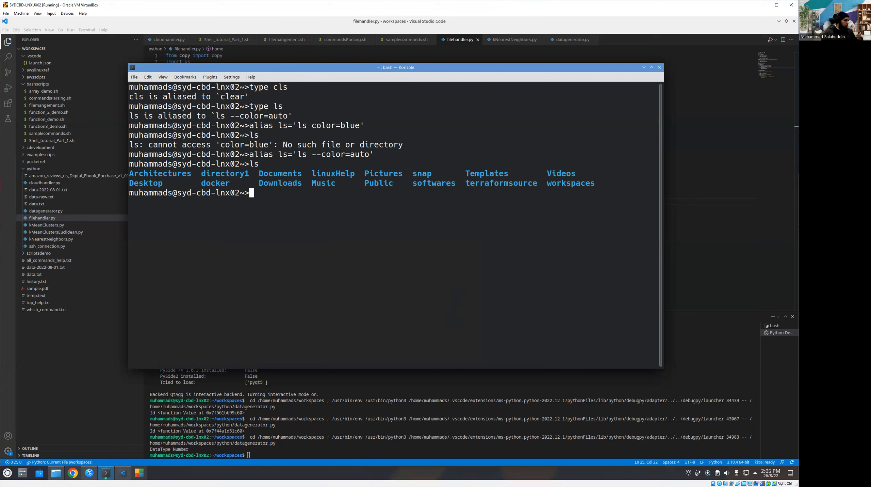
Start the alias smartOs=/home/muhammad at the Konsole prompt.
left_click(106, 472)
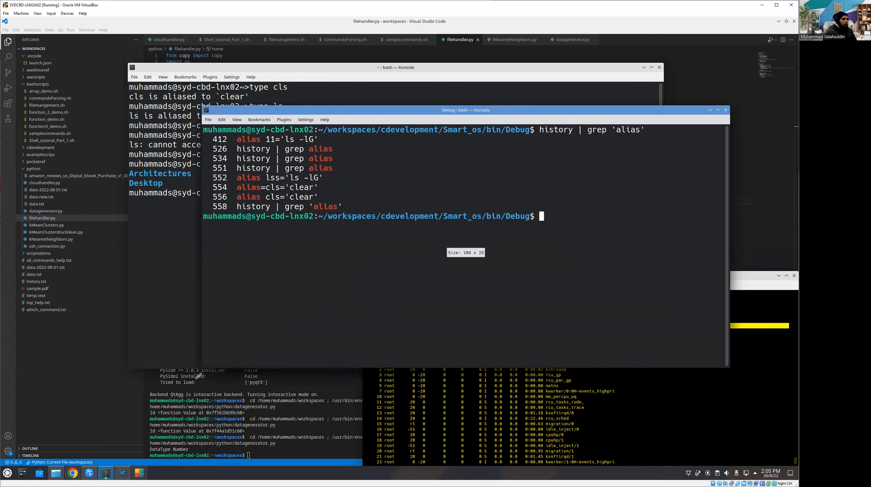
type("alias ='")
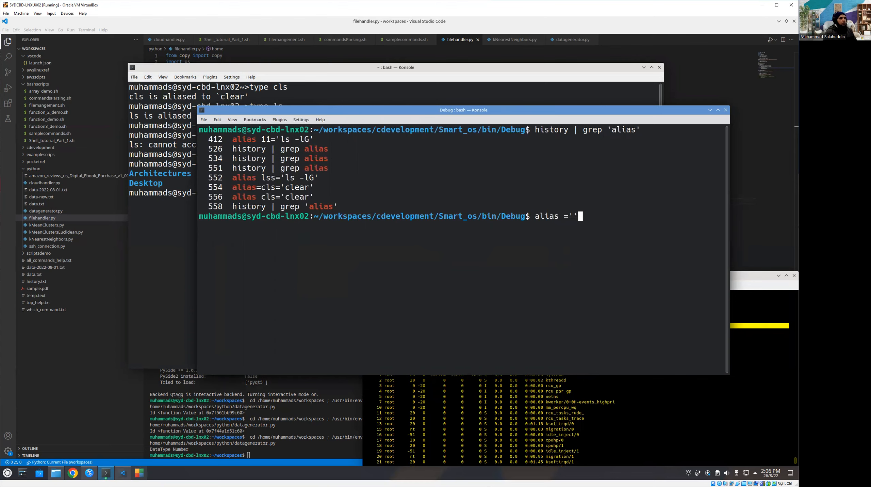
type("smart")
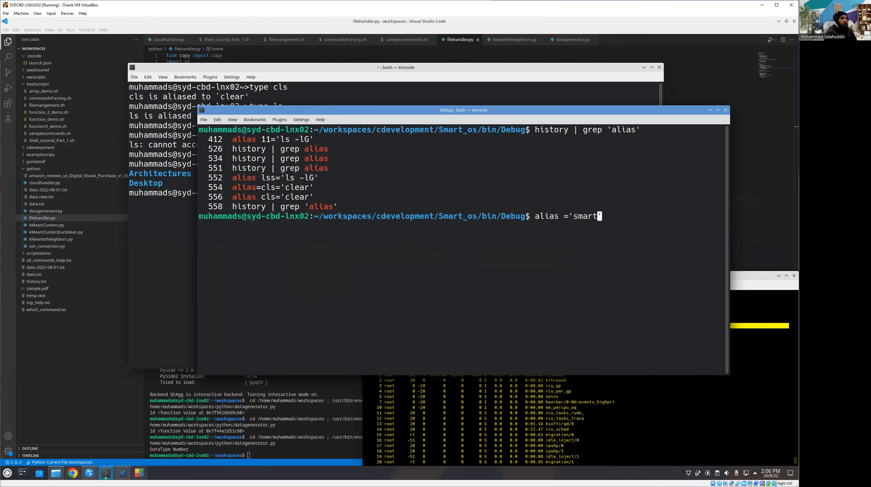
type("Os")
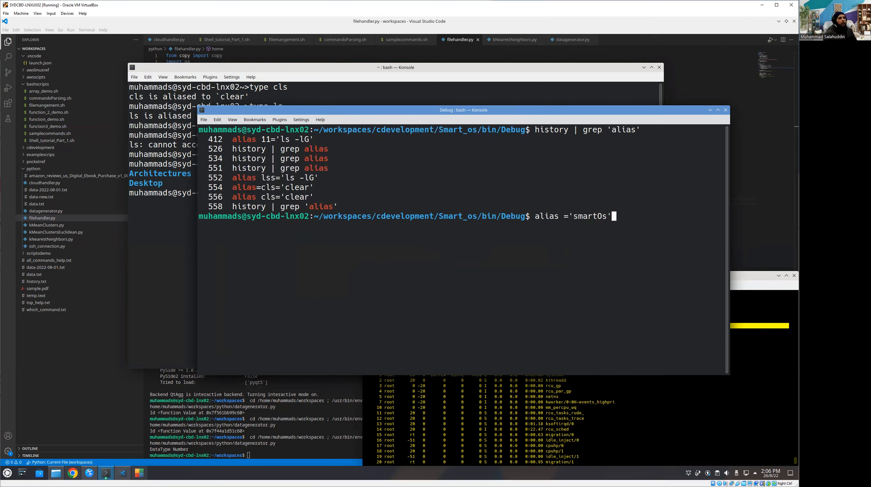
type("=")
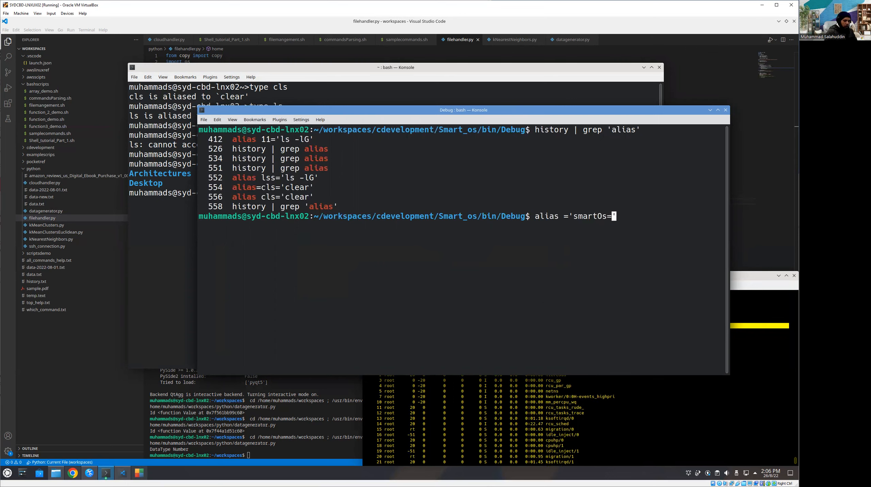
type("/")
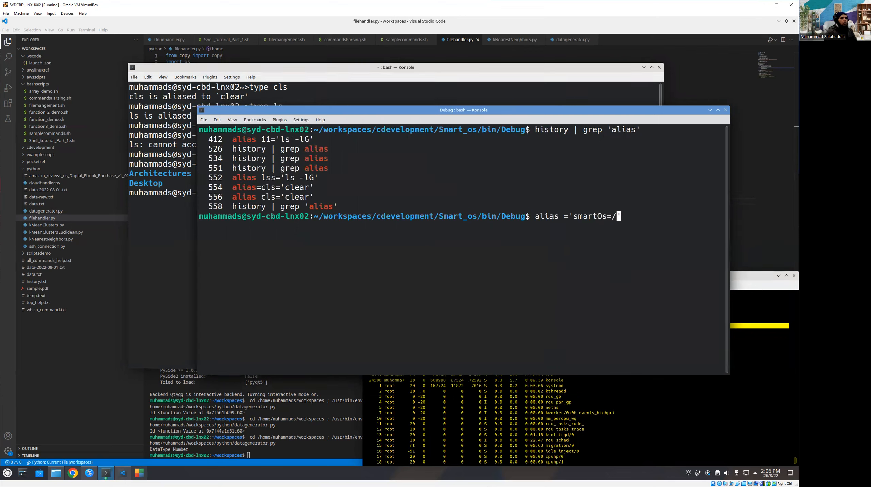
type("home")
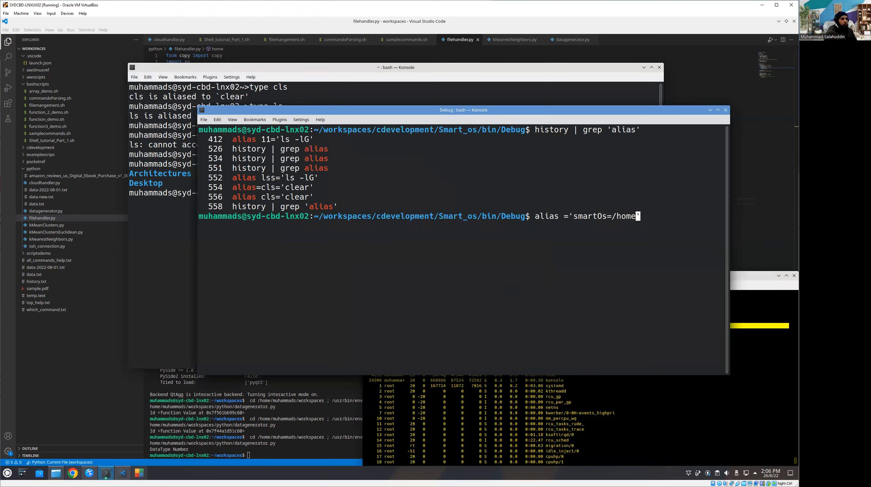
type("m")
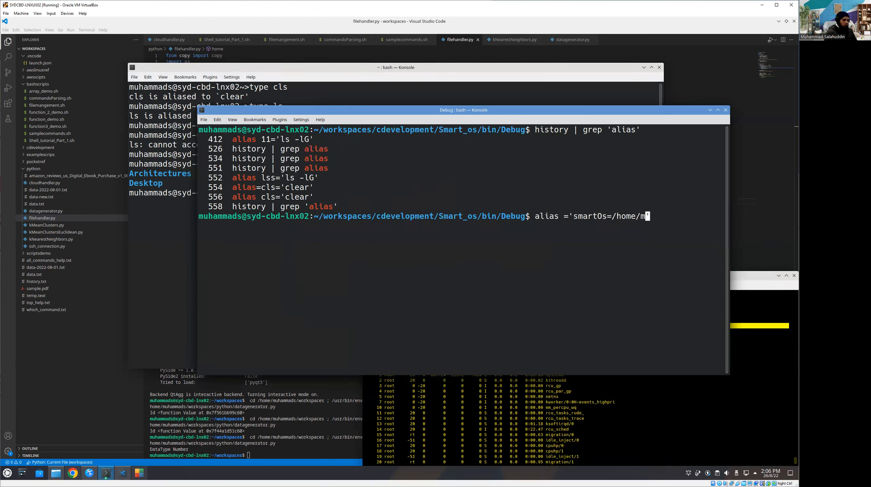
type("uhammad")
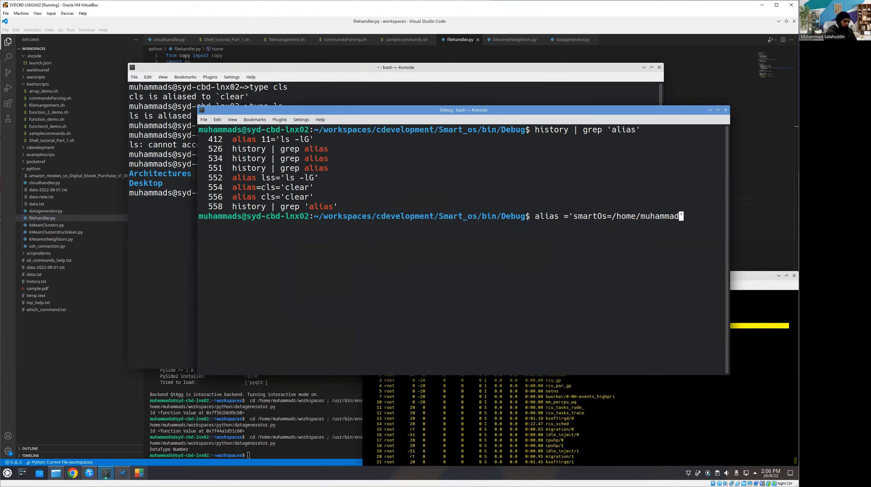
Extend the smartOs path through workspace/cdevelopment/Smart_os/bin/.
type("/workspace/")
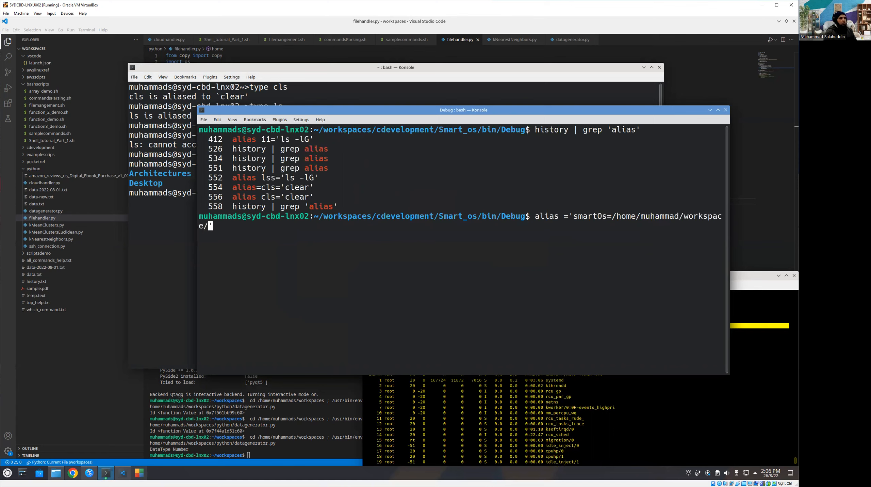
type("cd")
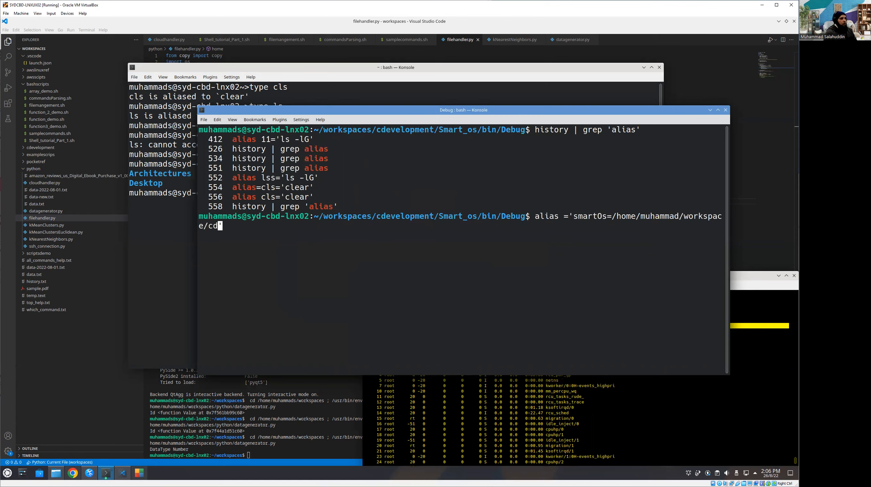
type("evelopment")
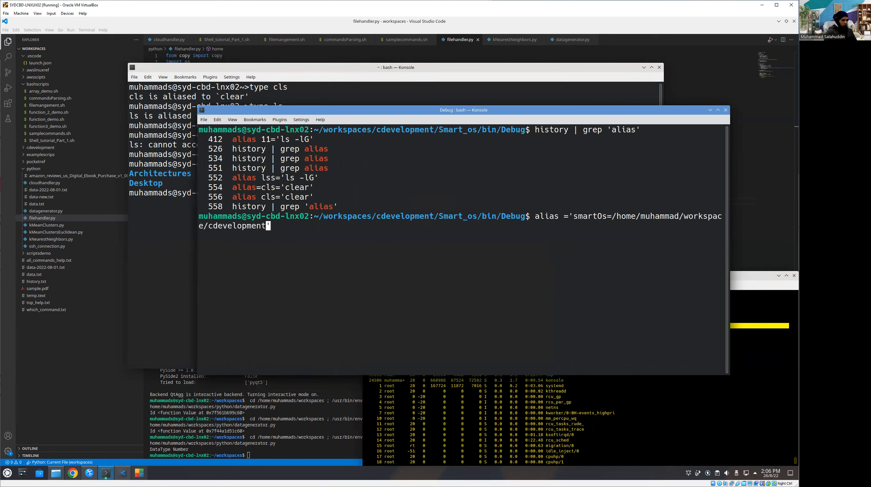
type("Smart")
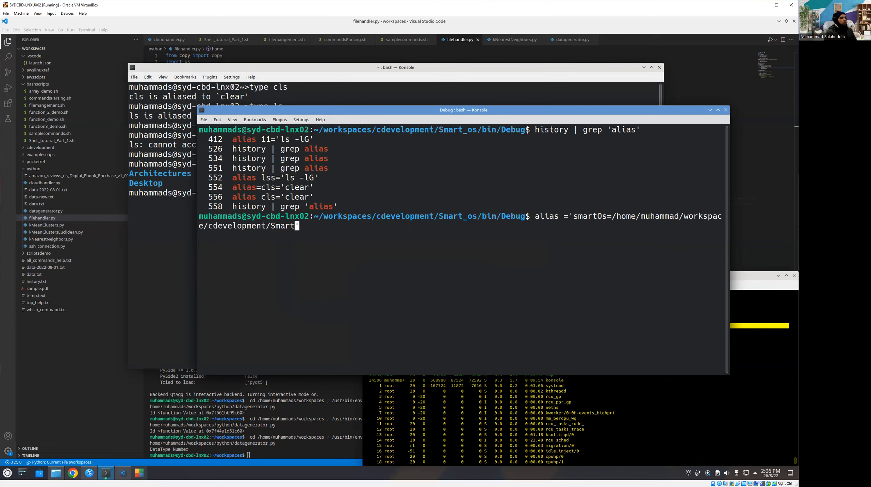
type("_os")
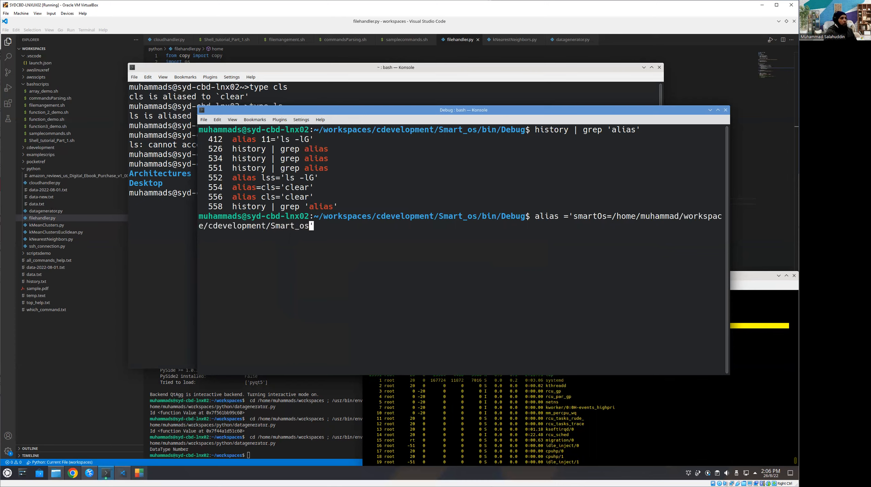
type("bin.")
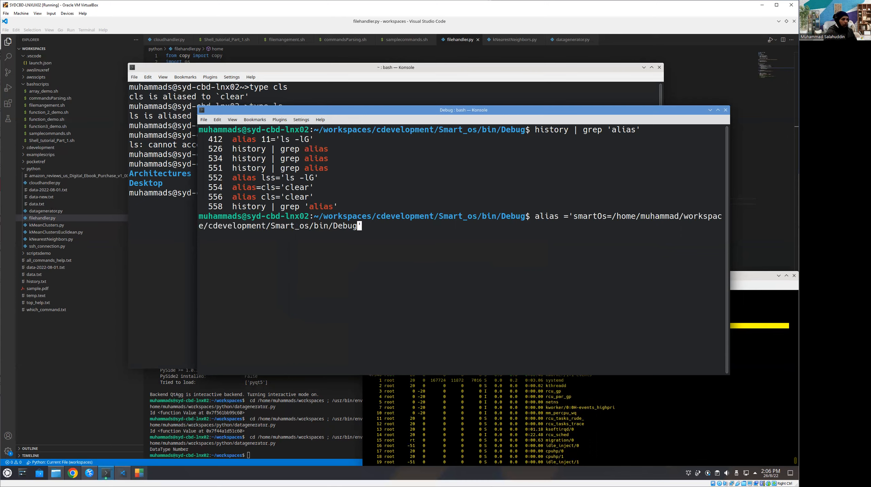
type("/")
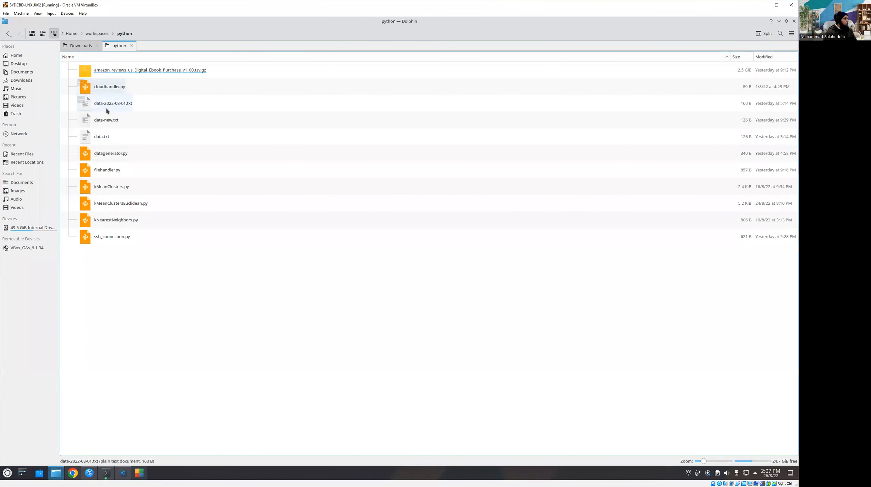
Browse Dolphin from workspaces through cdevelopment and Smart_os into bin to find Debug.
left_click(150, 70)
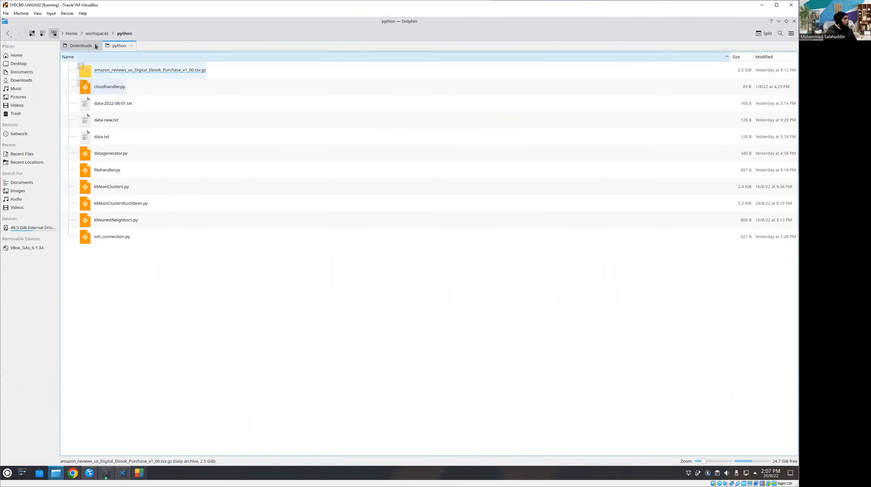
left_click(97, 33)
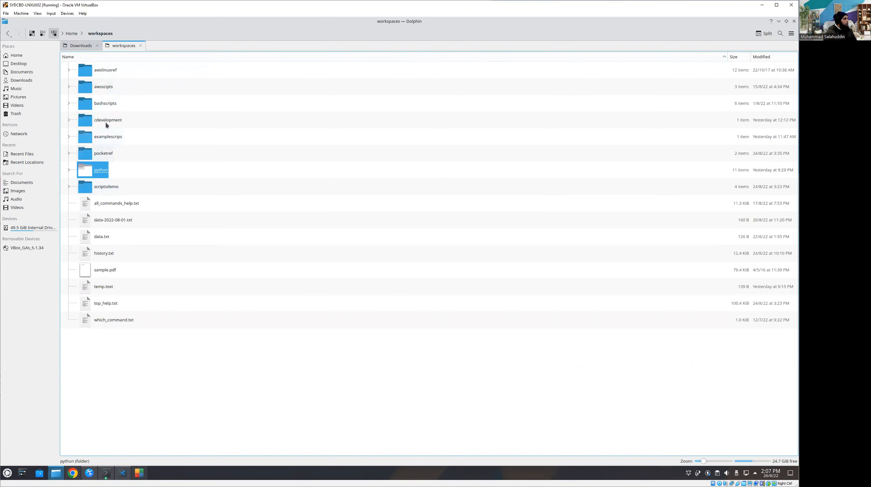
double_click(107, 119)
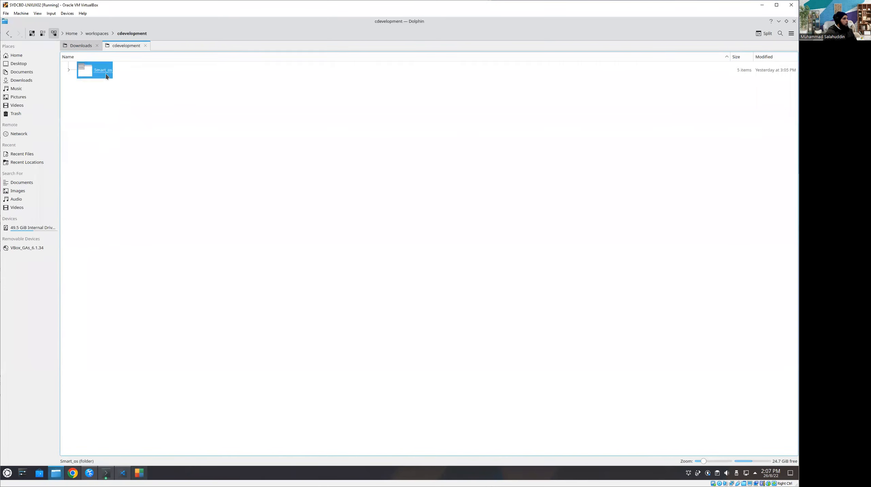
double_click(94, 69)
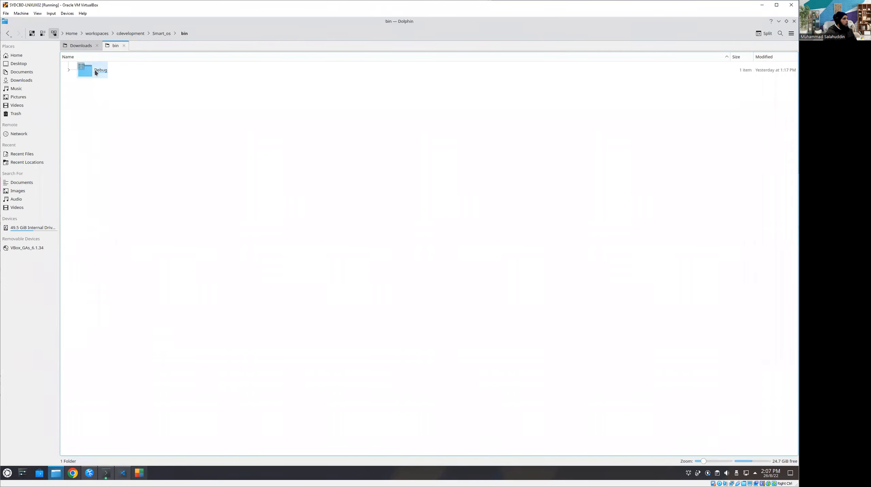
double_click(86, 69)
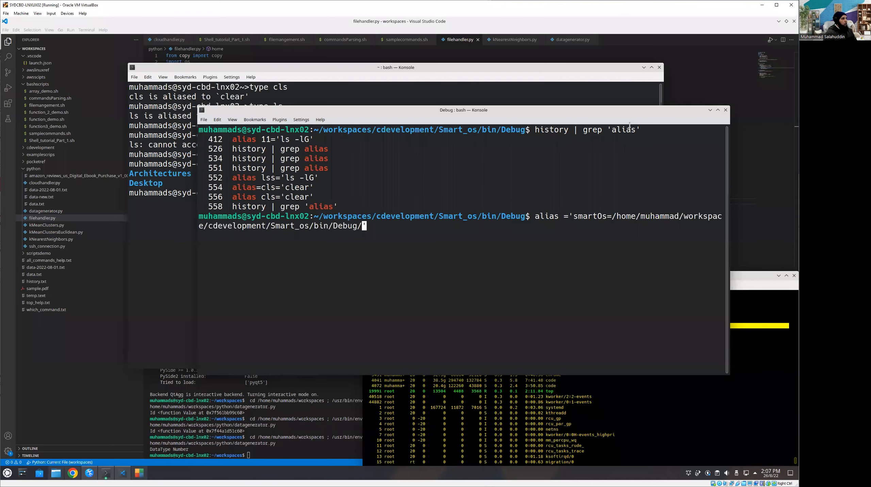
End the smartOs alias path with Smart_os, then retype the alias after the not-found error.
type("Sm")
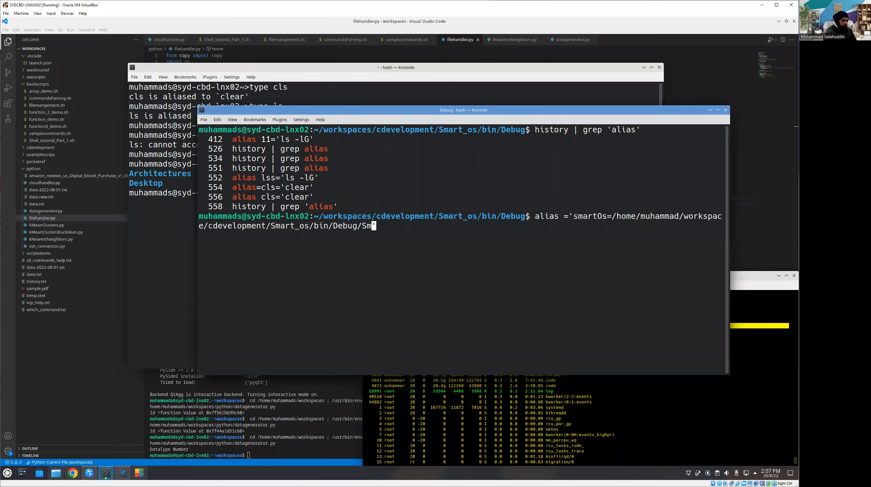
type("art_o")
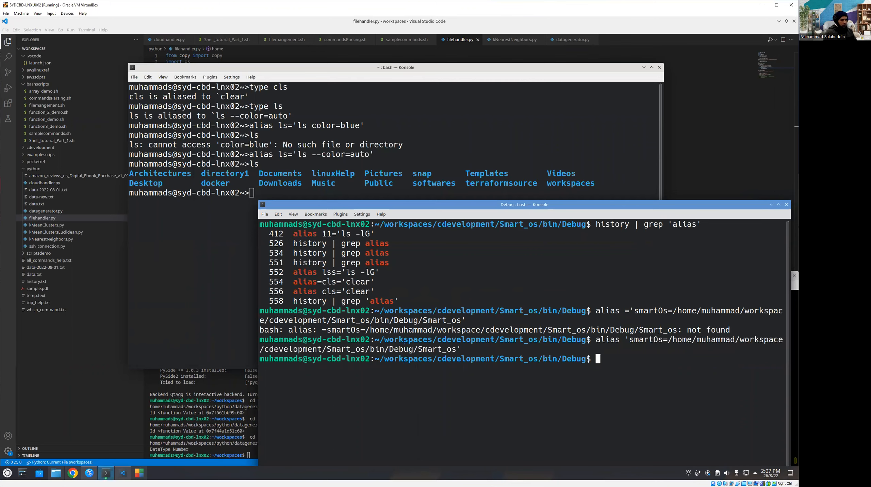
type("smartOs=Smart_os'")
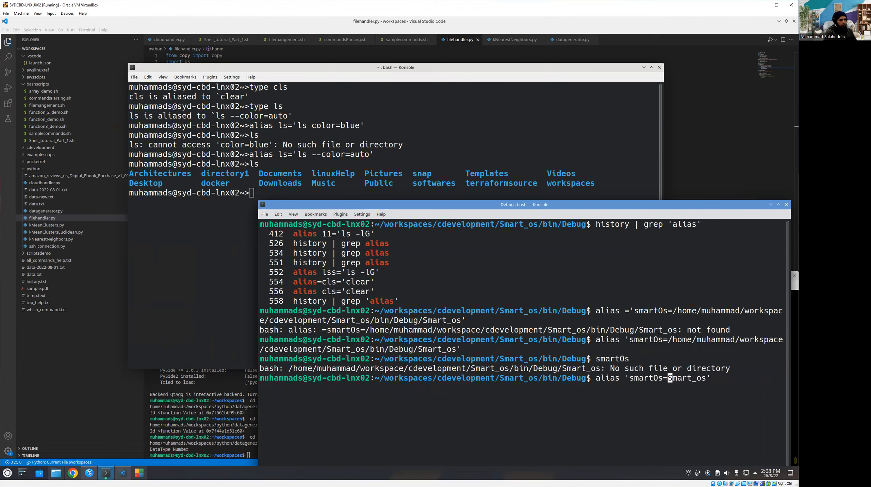
Alias smartOs to ./Smart_os, run its menu, and exit with -1.
type("./")
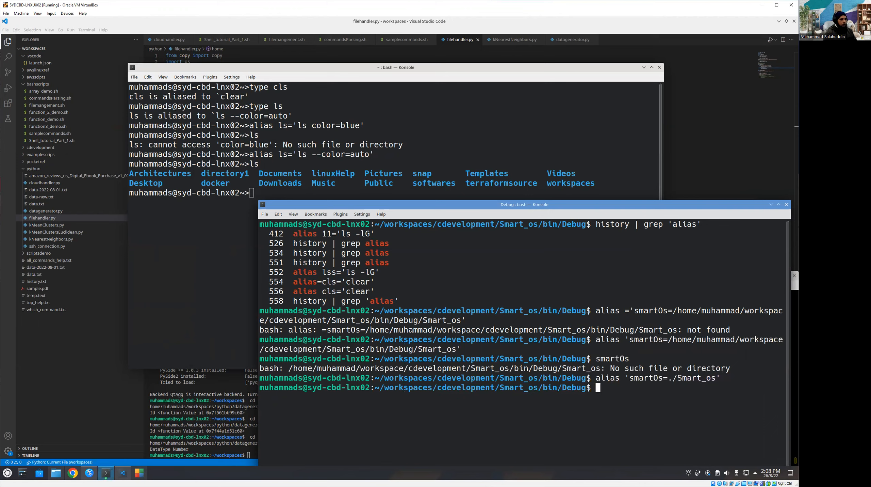
type("smartOs")
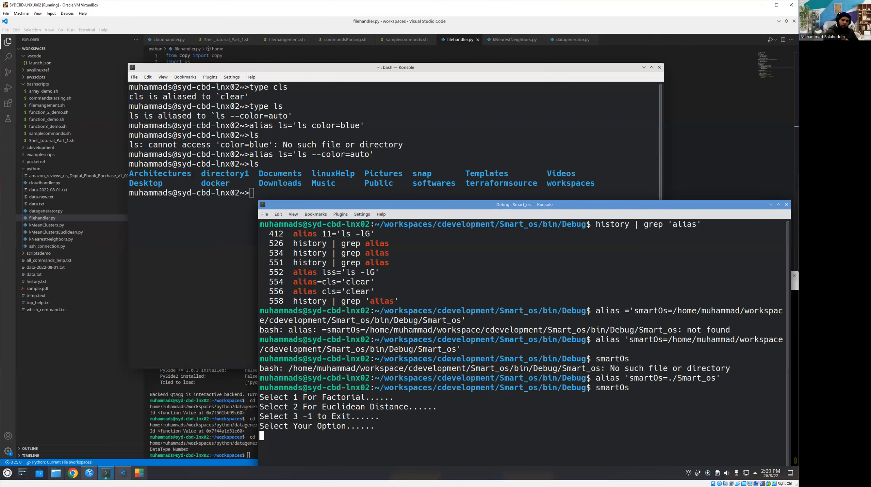
type("-1")
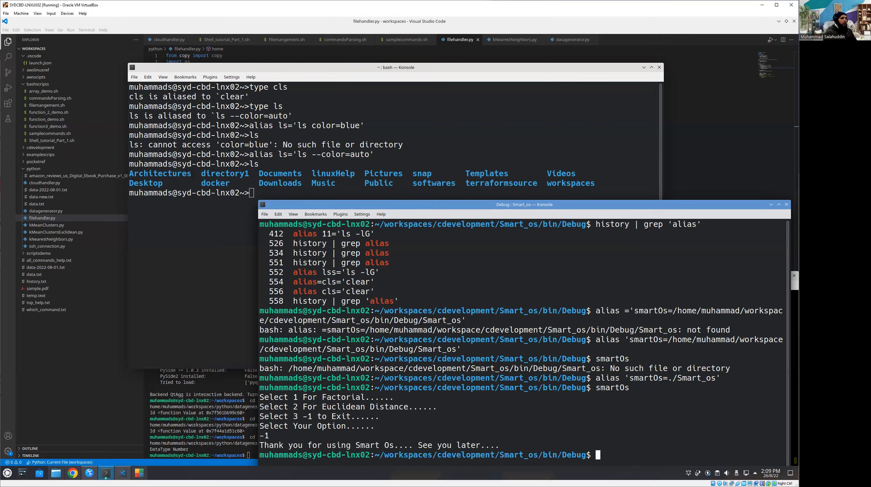